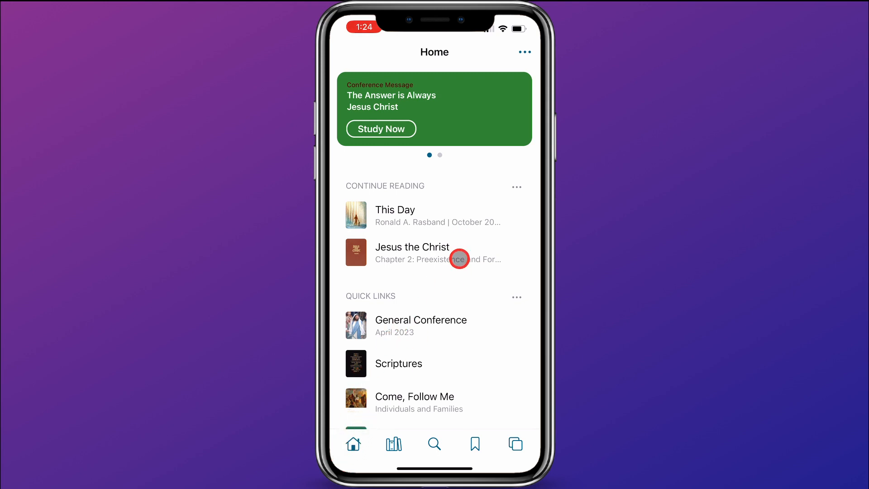
pyautogui.moveTo(469, 175)
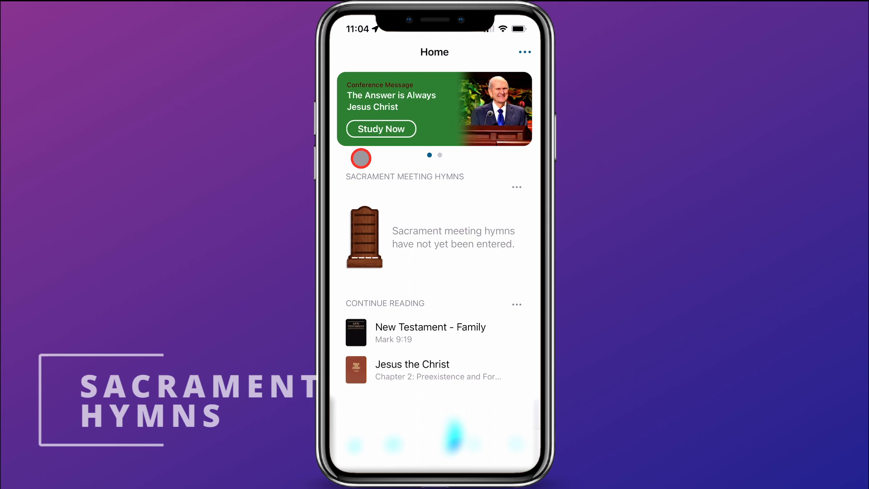
pyautogui.moveTo(346, 257)
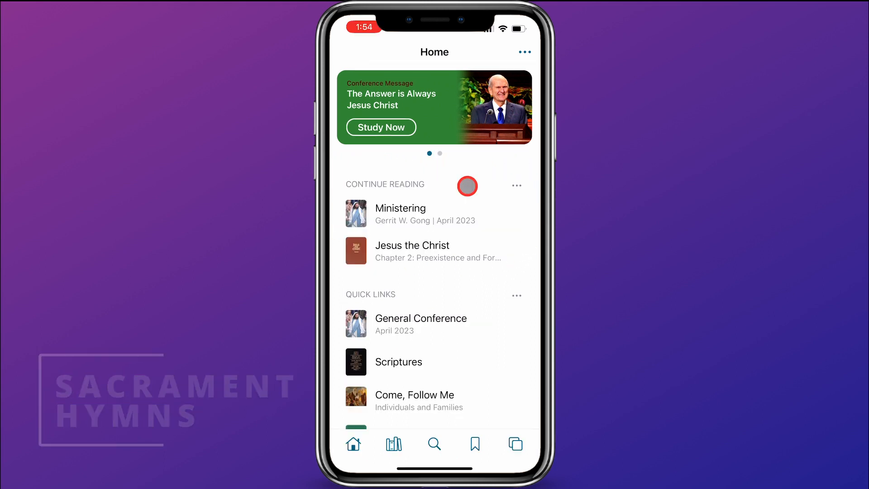
# - Scroll the Home screen down past Study Tools to Relief Society Lesson and Callings
pyautogui.scroll(-3)
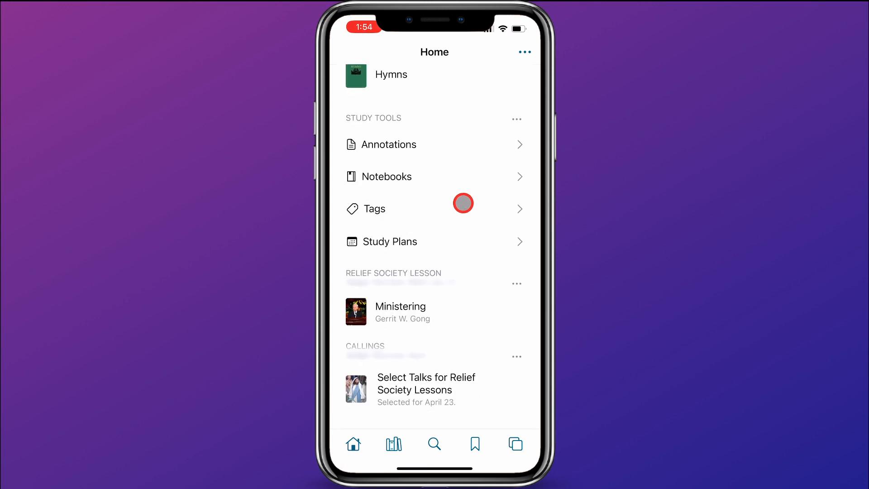
pyautogui.scroll(-3)
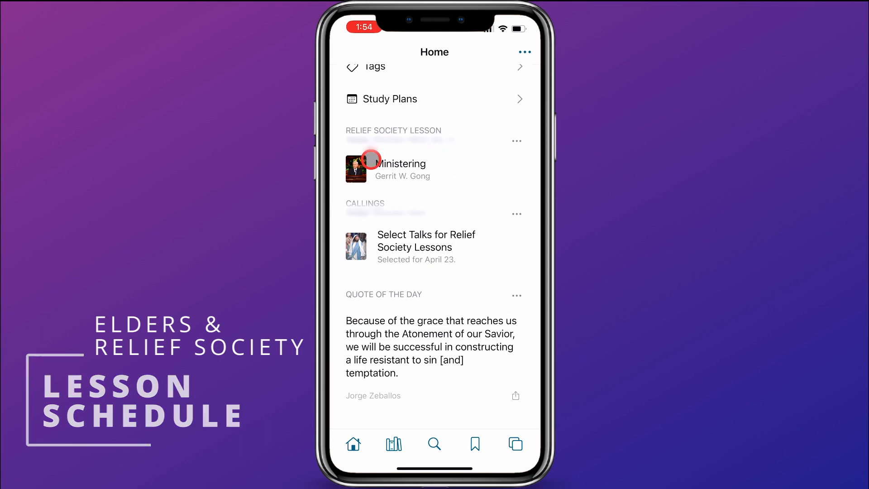
pyautogui.moveTo(524, 137)
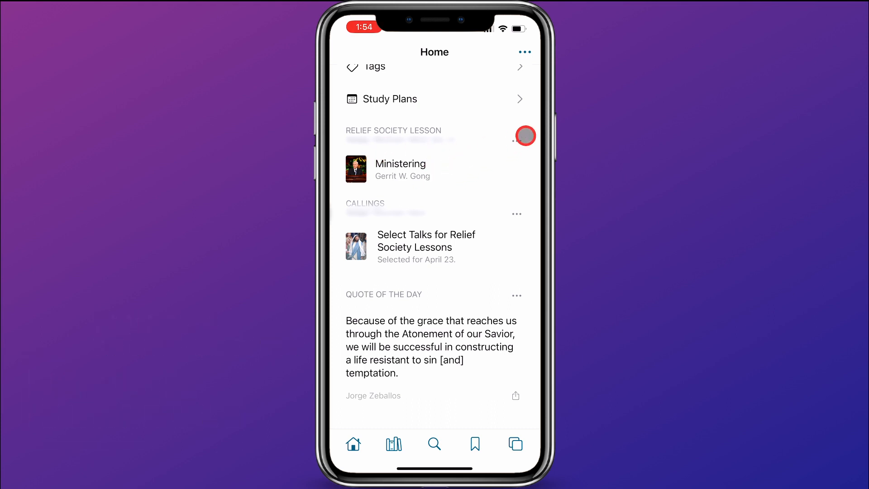
# - Browse all dated Relief Society lessons via View All, then go back Home
pyautogui.click(524, 136)
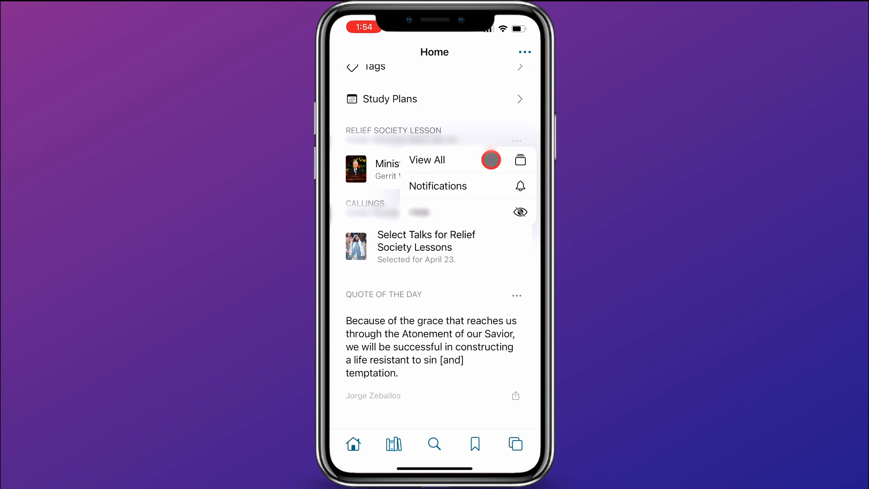
pyautogui.click(427, 160)
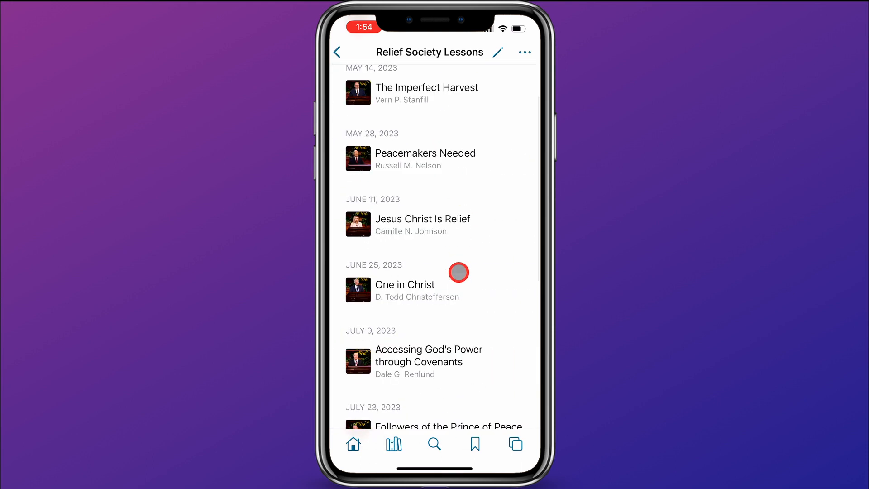
pyautogui.scroll(-3)
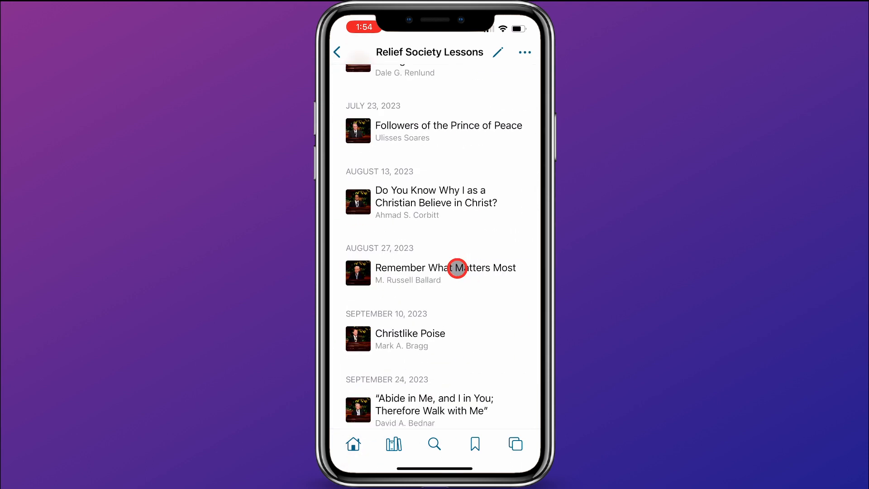
pyautogui.scroll(3)
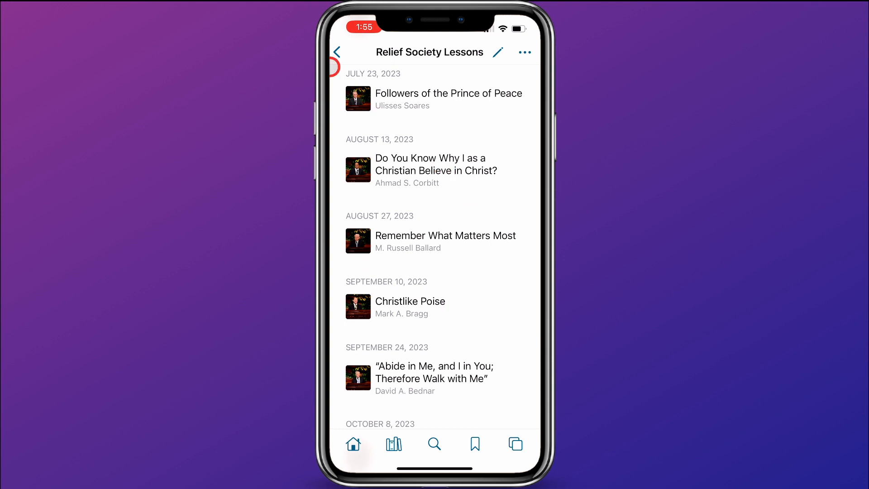
pyautogui.click(336, 52)
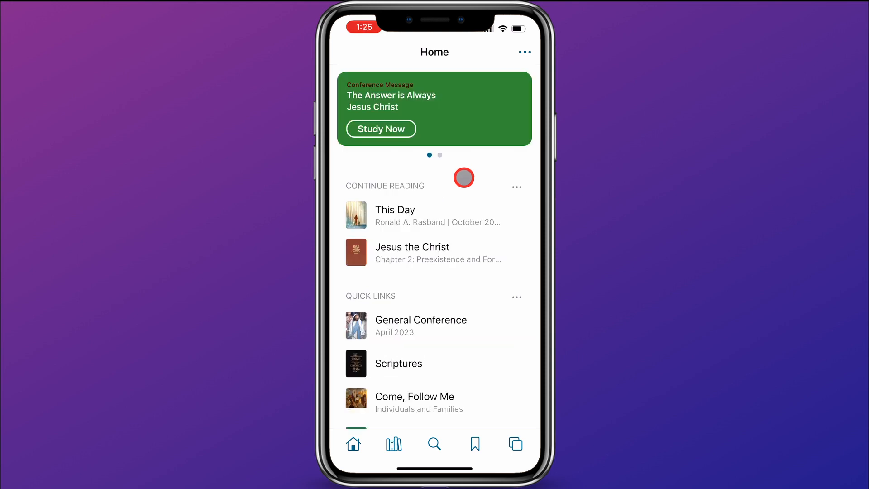
pyautogui.moveTo(467, 170)
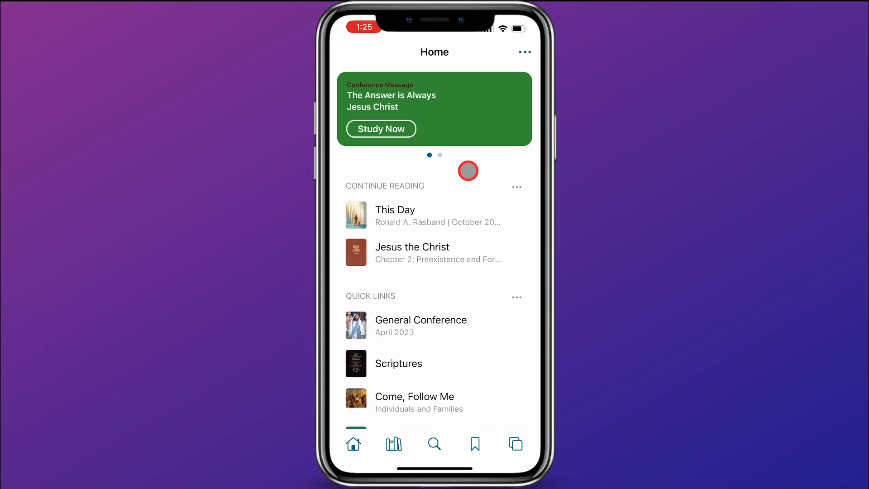
pyautogui.moveTo(481, 162)
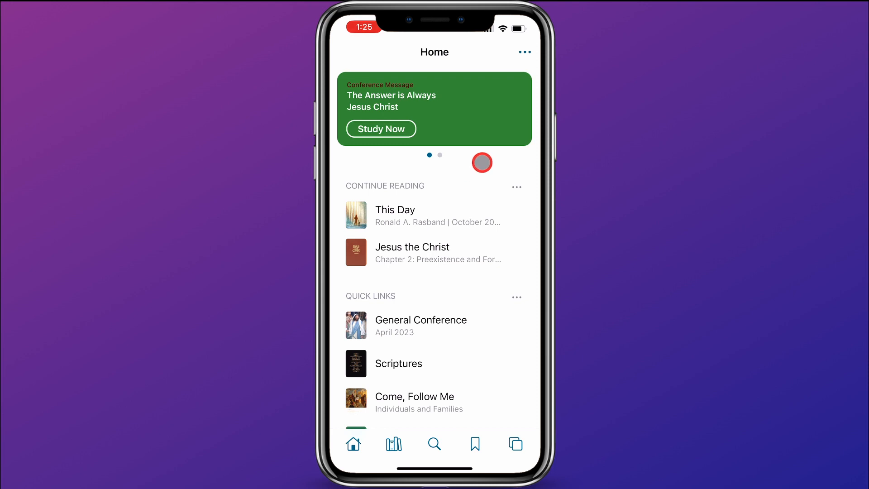
pyautogui.moveTo(522, 50)
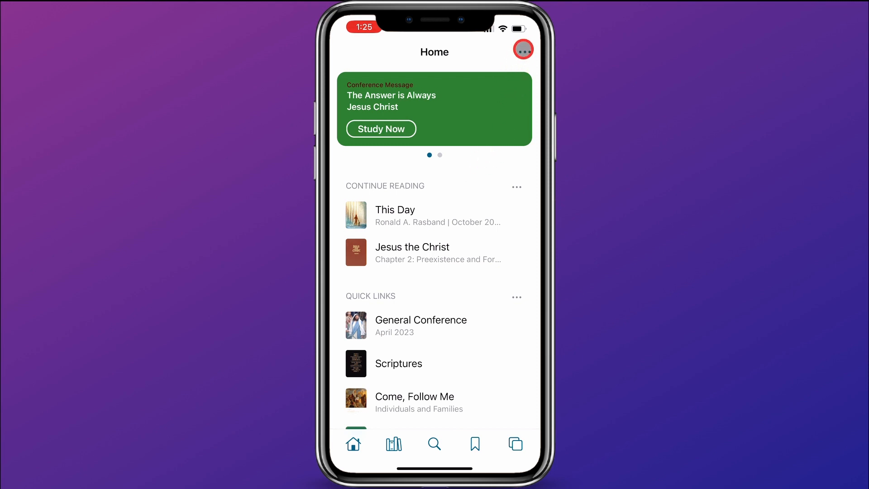
# - Open the Home screen's ••• options menu
pyautogui.click(521, 50)
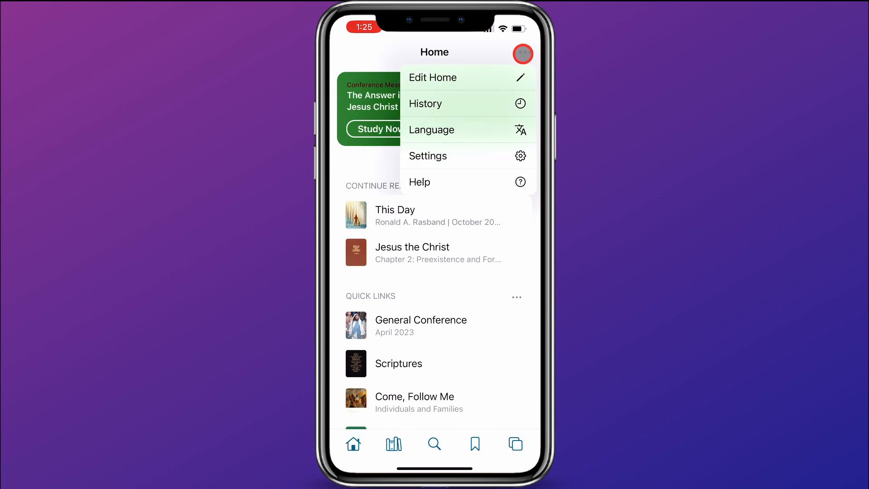
# - In Edit Home, add the hymns, lessons and callings sections and review the list
pyautogui.click(433, 77)
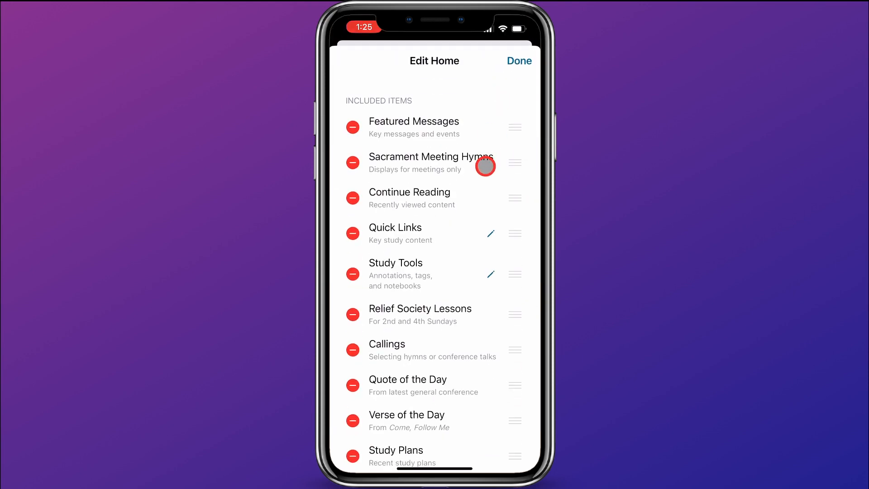
pyautogui.moveTo(434, 85)
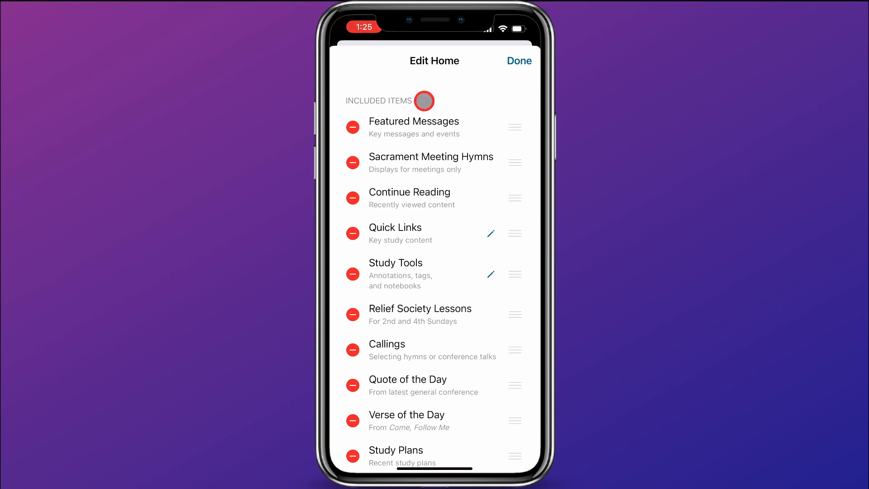
pyautogui.moveTo(485, 171)
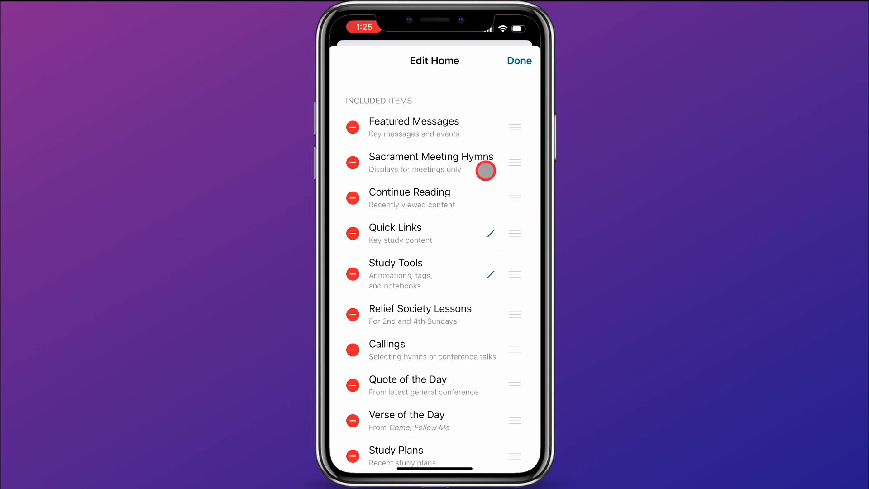
pyautogui.moveTo(371, 303)
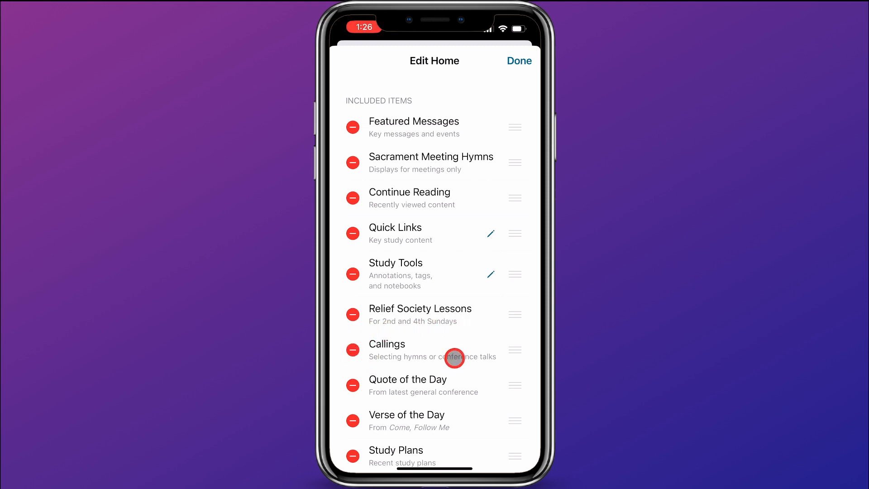
pyautogui.moveTo(387, 98)
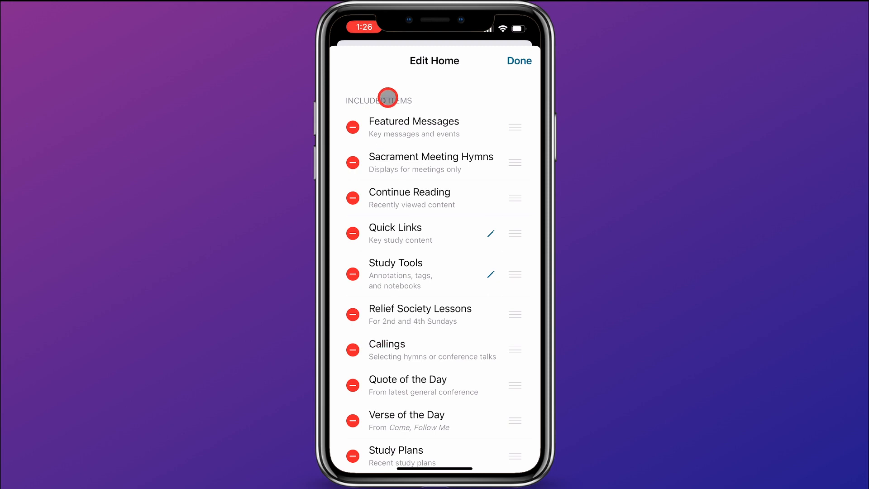
pyautogui.scroll(-3)
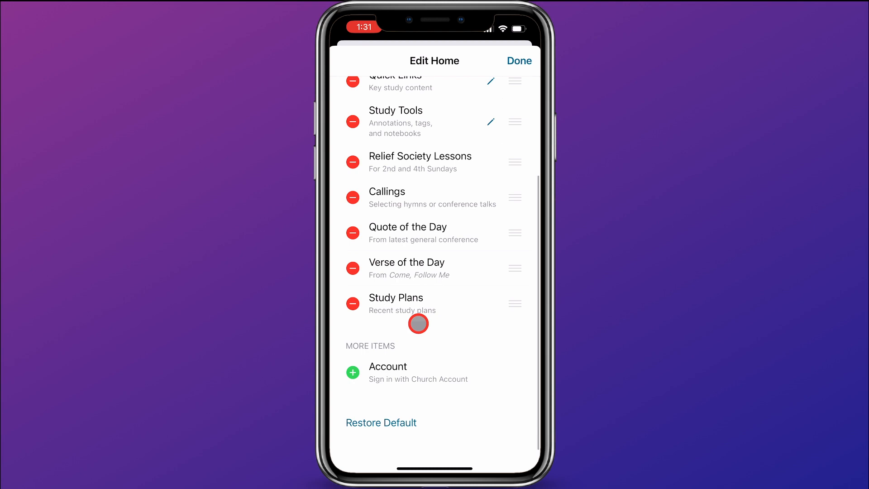
pyautogui.moveTo(398, 346)
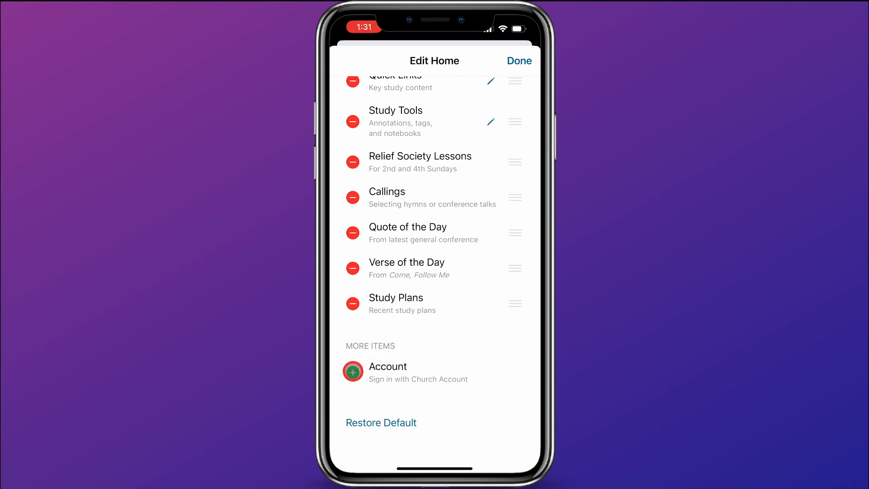
pyautogui.click(352, 372)
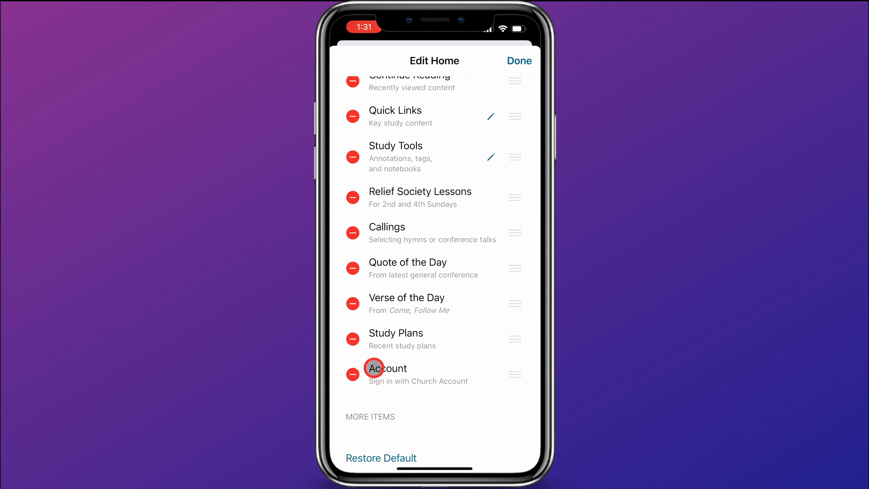
pyautogui.scroll(-3)
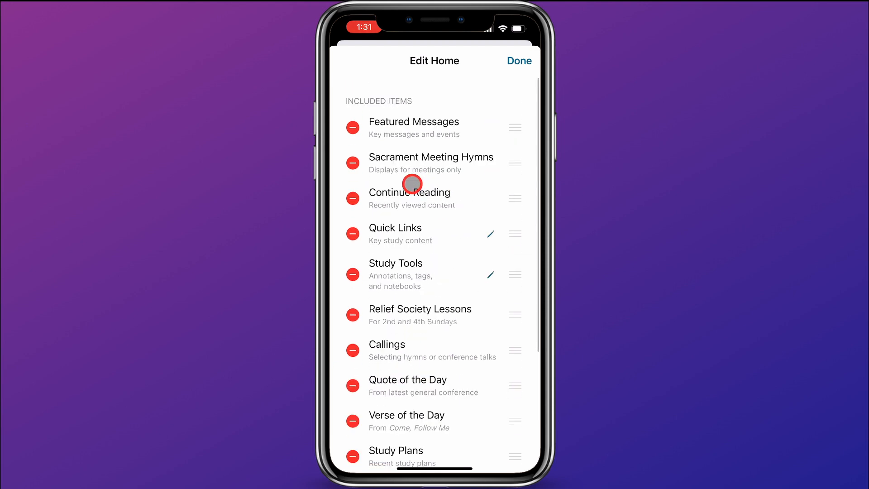
pyautogui.scroll(-3)
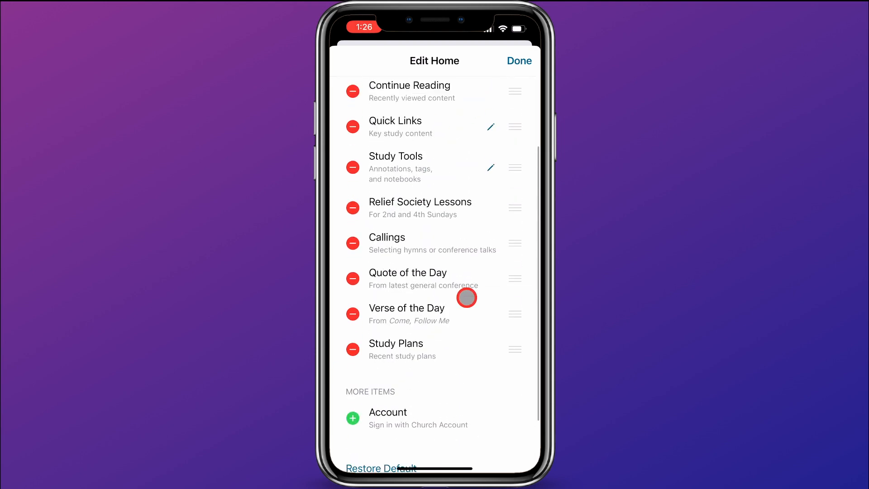
pyautogui.scroll(3)
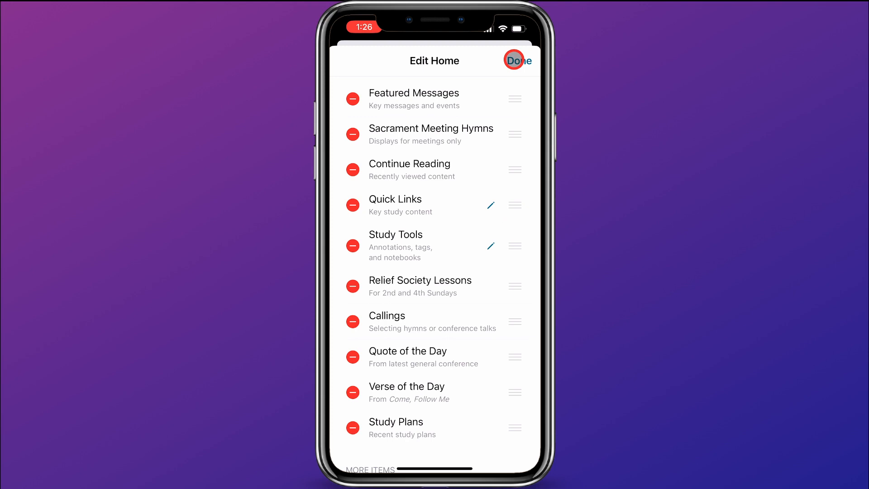
# - Save the Home edits and scroll down to the Relief Society Lesson section
pyautogui.click(518, 60)
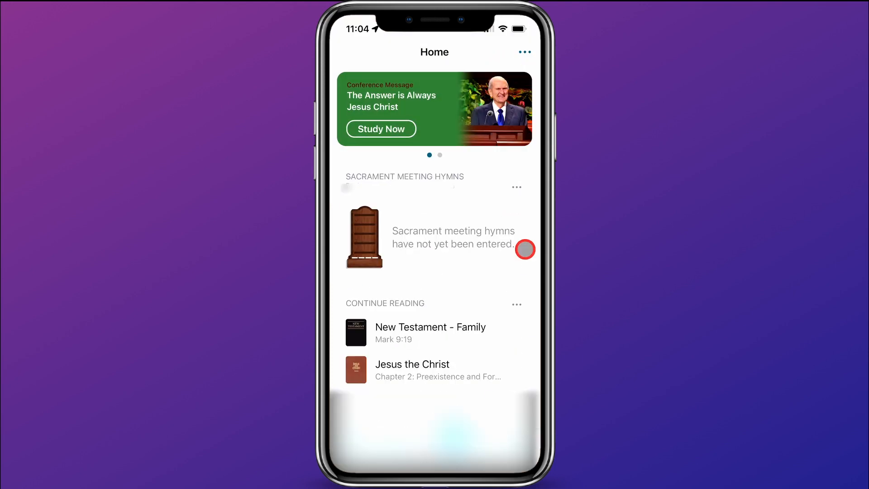
pyautogui.moveTo(347, 162)
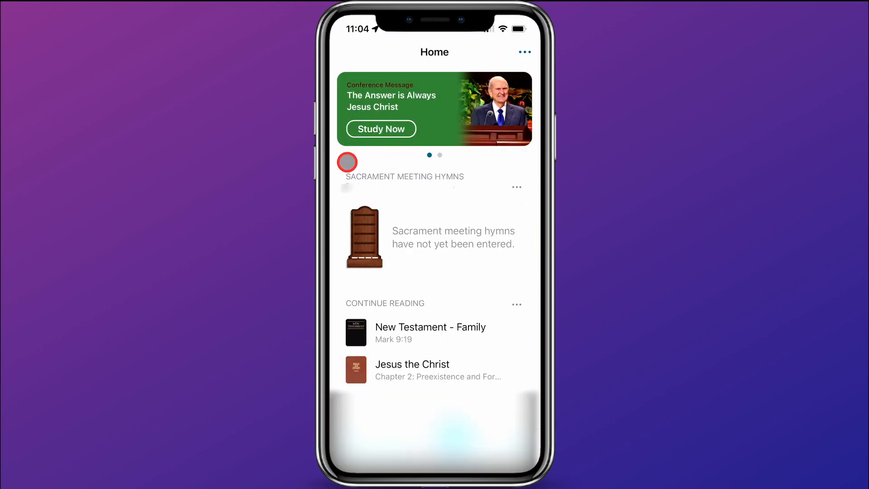
pyautogui.moveTo(513, 261)
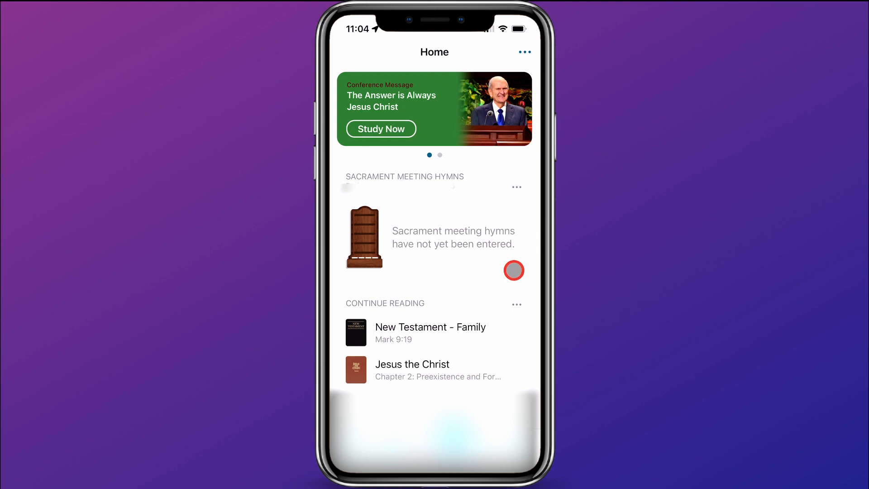
pyautogui.scroll(-3)
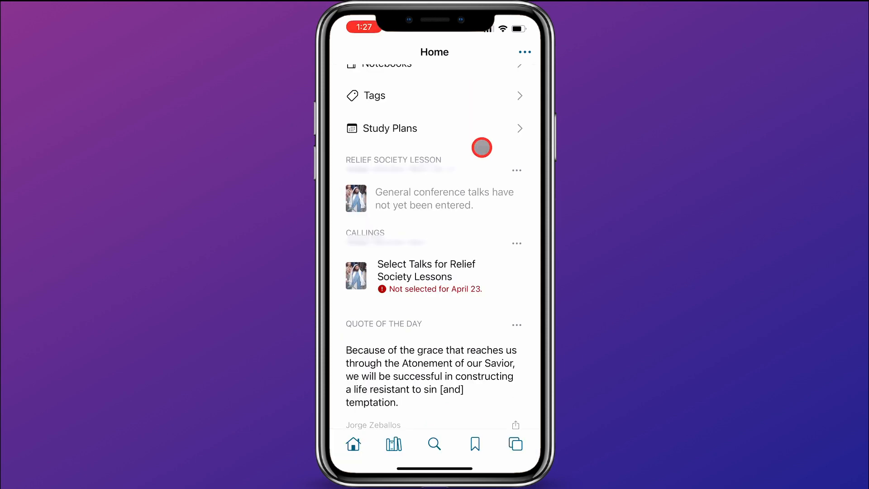
pyautogui.moveTo(364, 140)
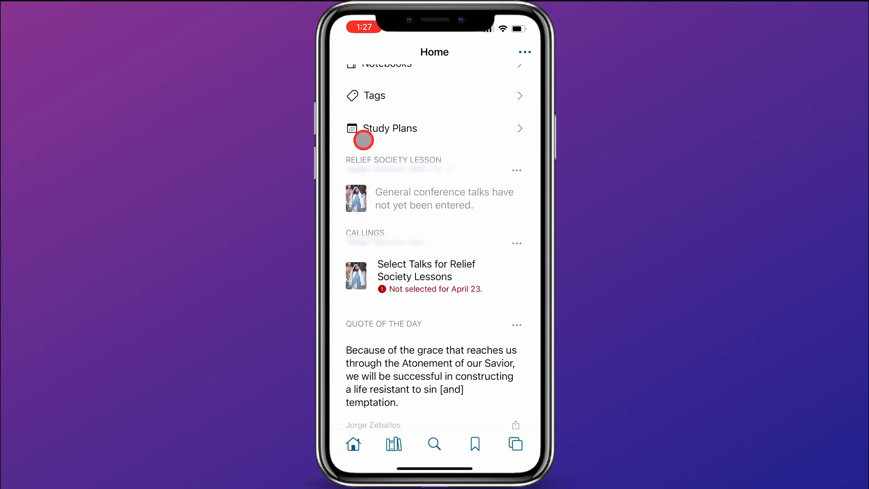
pyautogui.moveTo(487, 215)
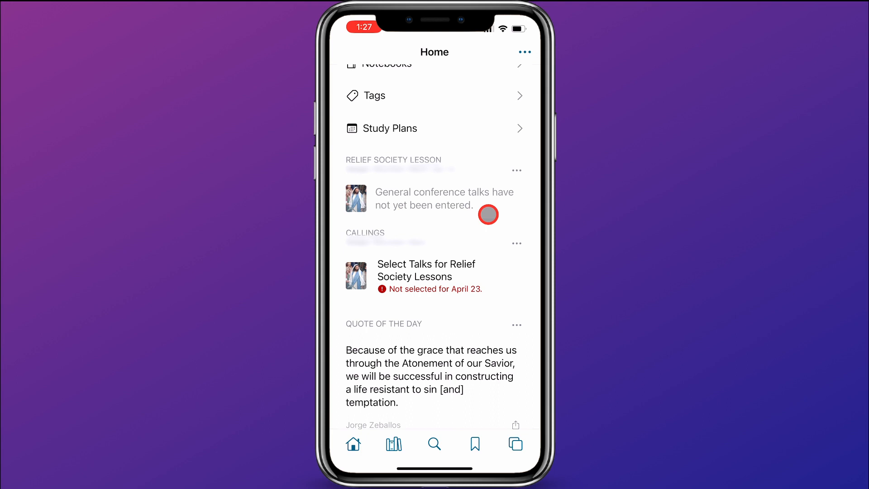
pyautogui.moveTo(509, 216)
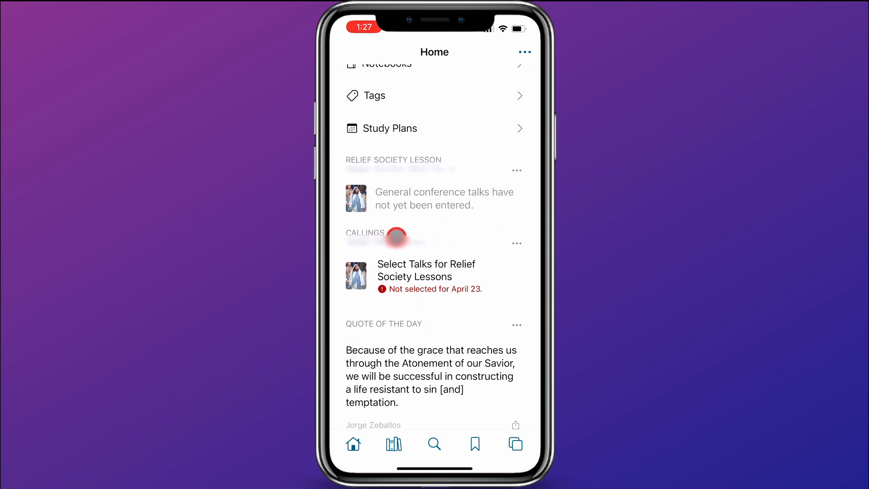
pyautogui.moveTo(475, 259)
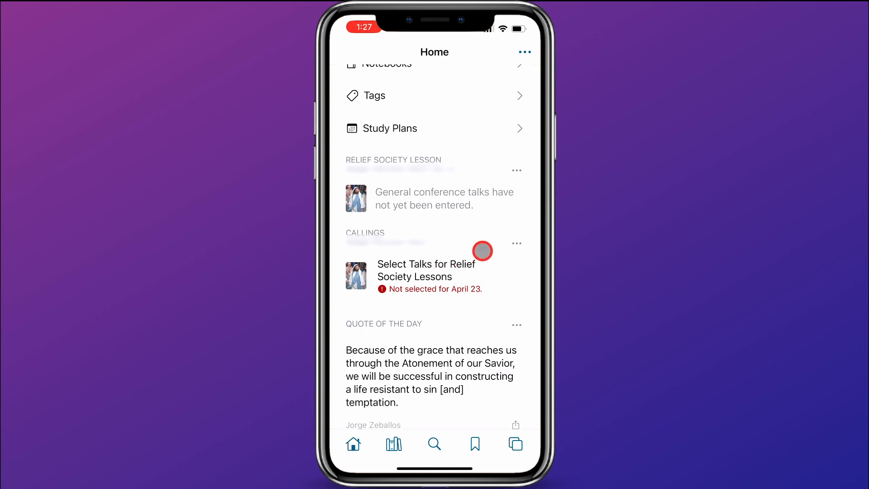
pyautogui.moveTo(468, 238)
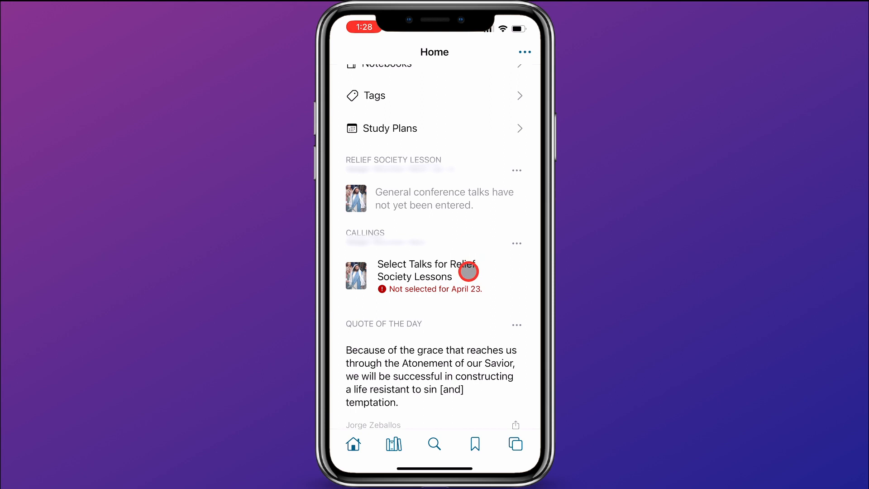
# - Search 'gong' and select Gerrit W. Gong's Ministering for the April 23 lesson
pyautogui.click(412, 275)
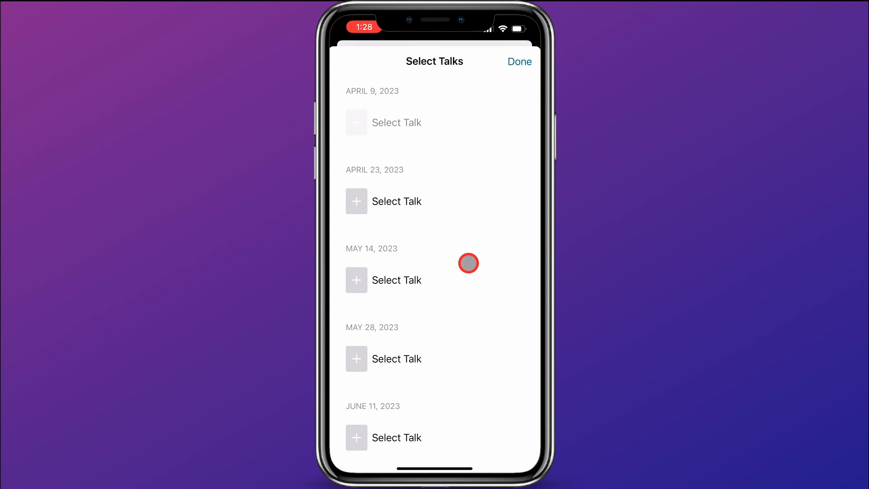
pyautogui.moveTo(402, 201)
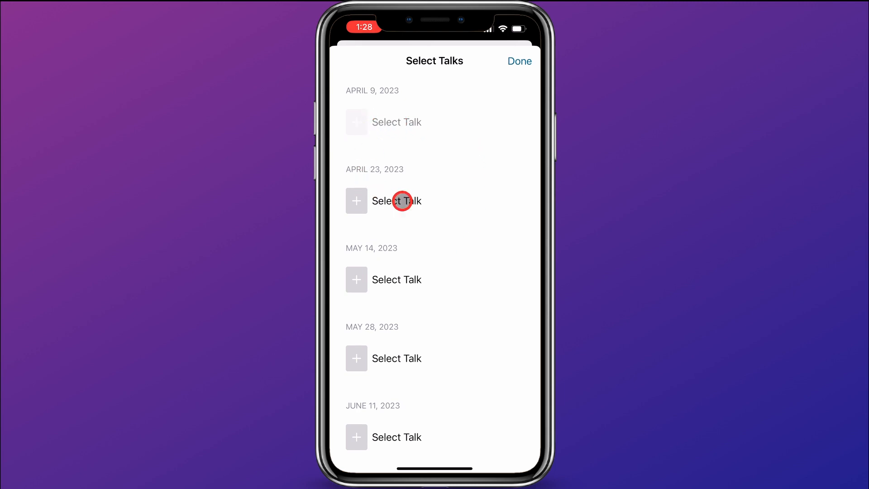
pyautogui.moveTo(365, 200)
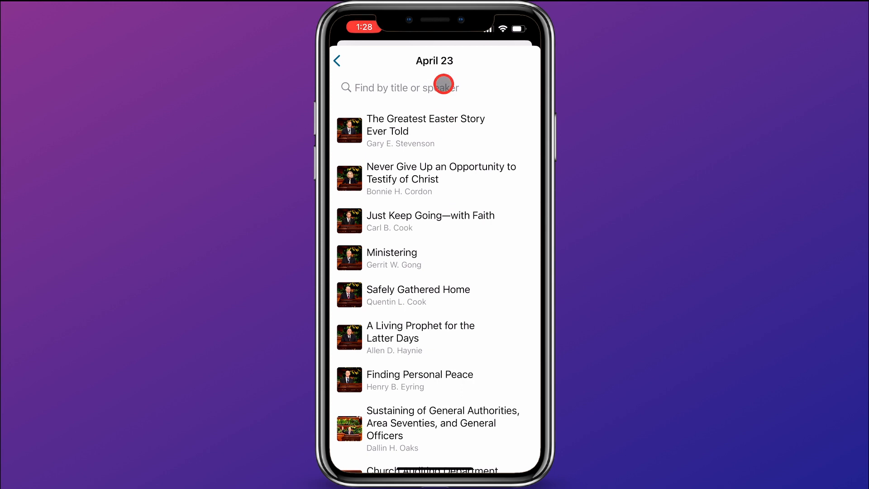
pyautogui.click(399, 87)
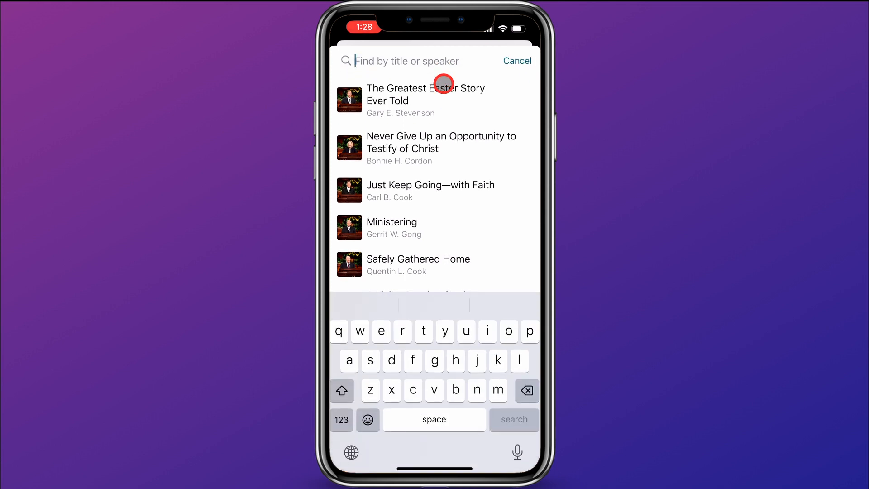
pyautogui.write('gong')
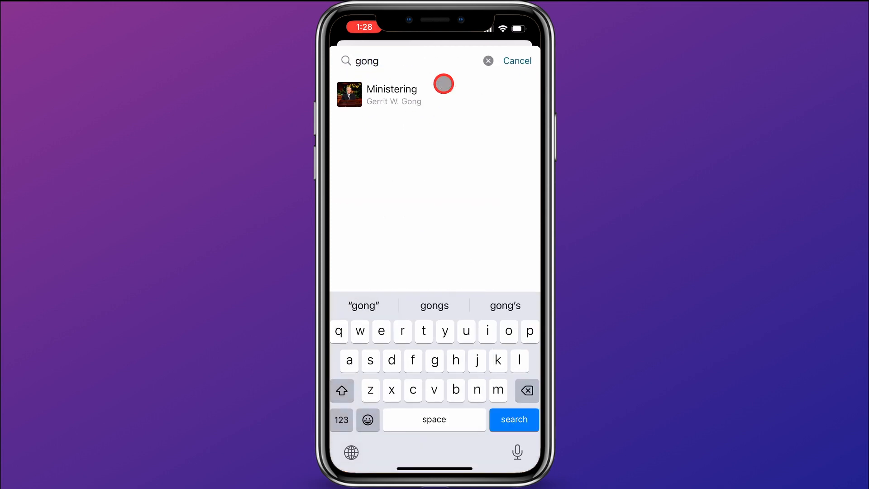
pyautogui.click(391, 94)
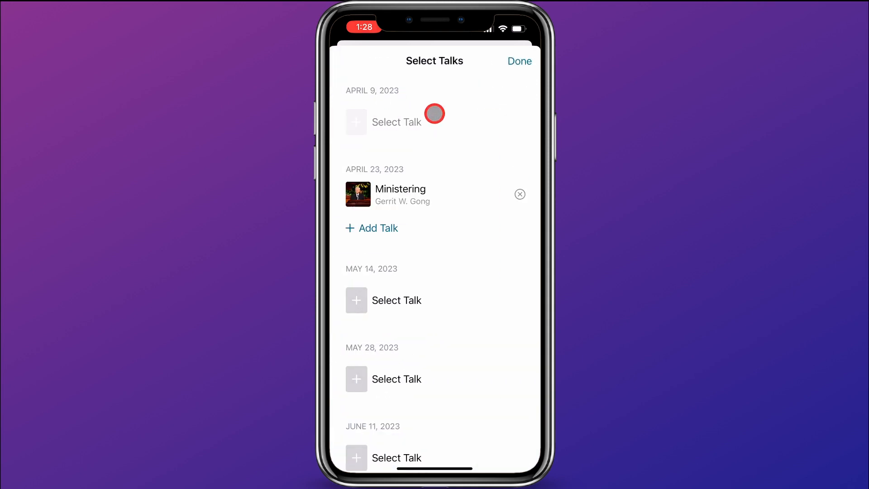
pyautogui.moveTo(441, 198)
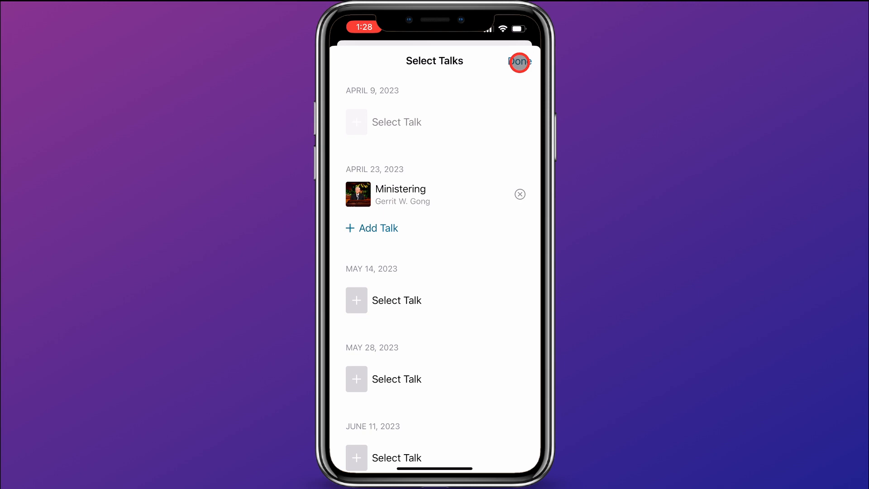
pyautogui.click(518, 61)
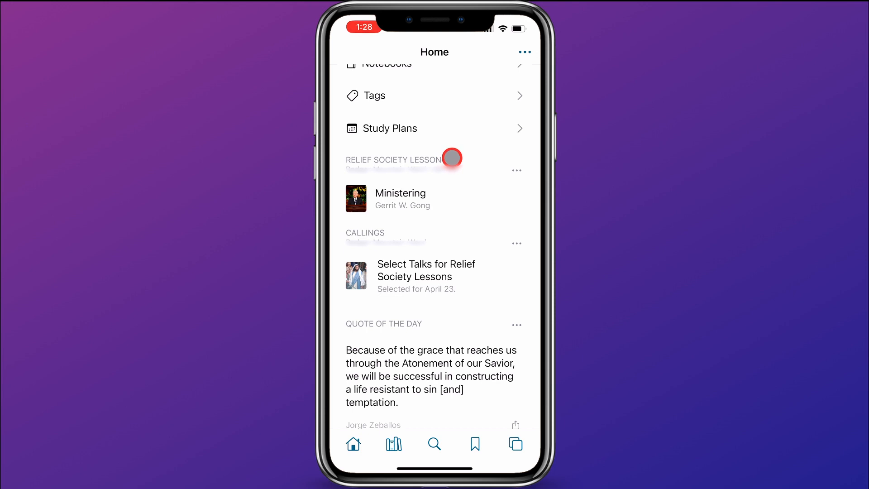
pyautogui.moveTo(437, 277)
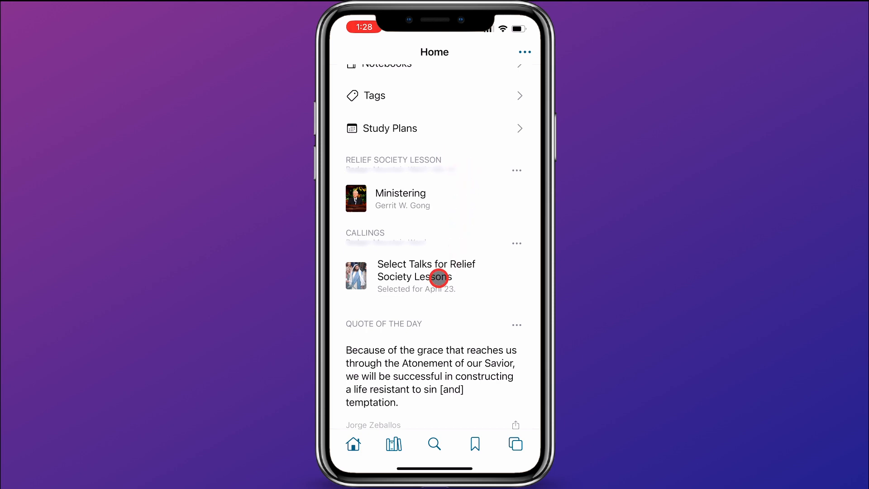
# - Reopen the Select Talks schedule, browse later dates, and close it
pyautogui.click(425, 276)
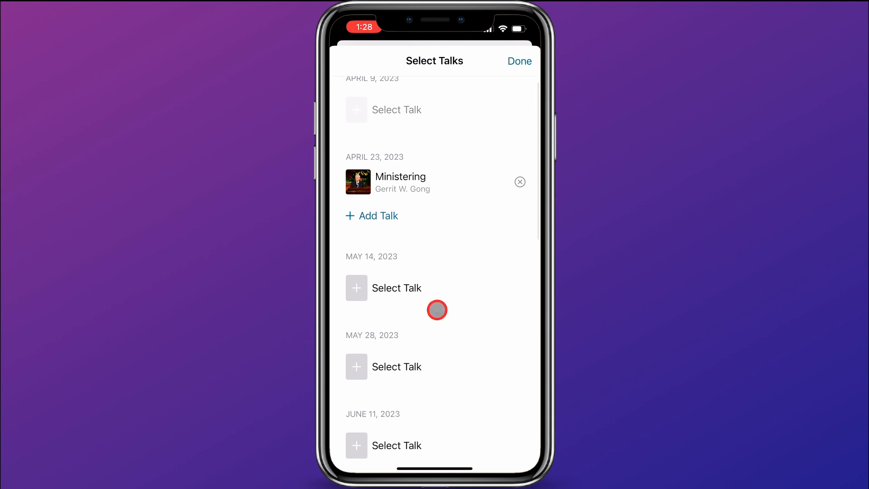
pyautogui.scroll(-3)
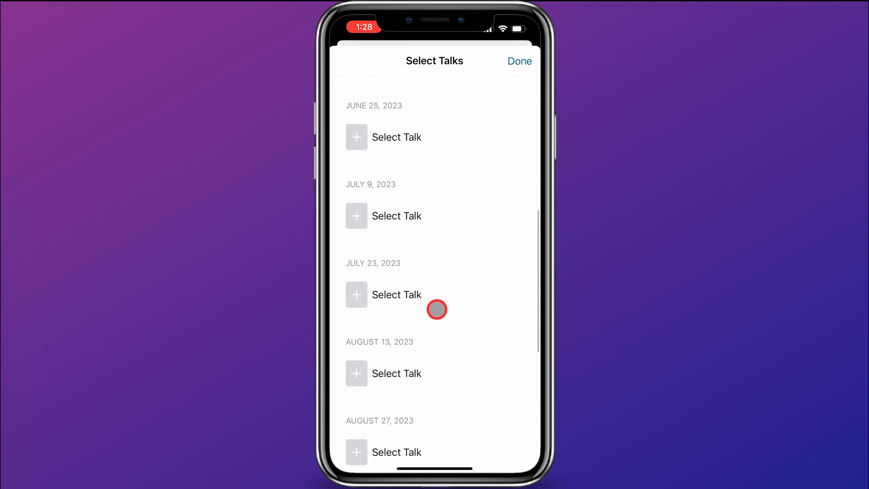
pyautogui.click(519, 61)
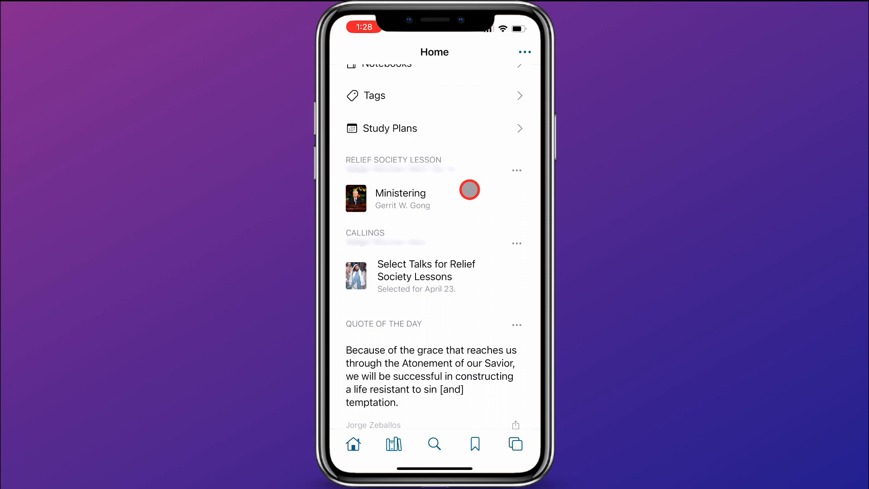